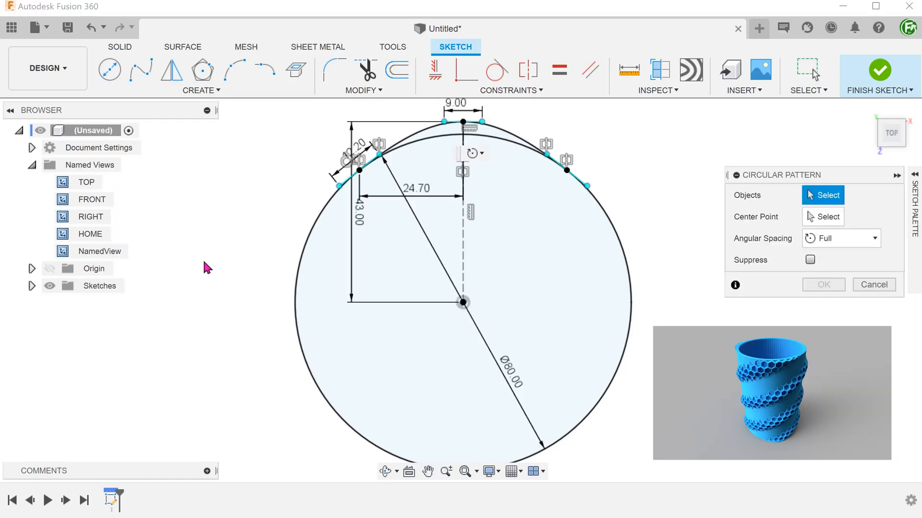
Circular-pattern the fit point spline about the circle centre with Full spacing.
click(465, 126)
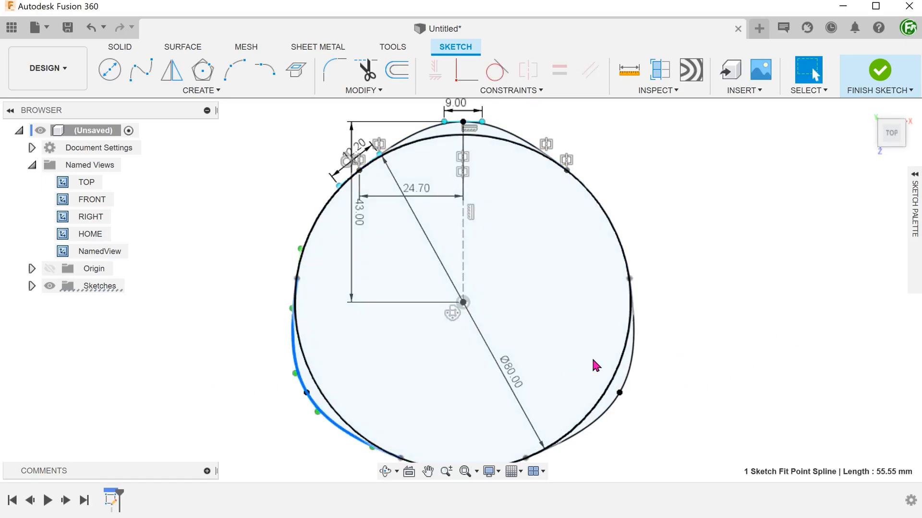
click(879, 70)
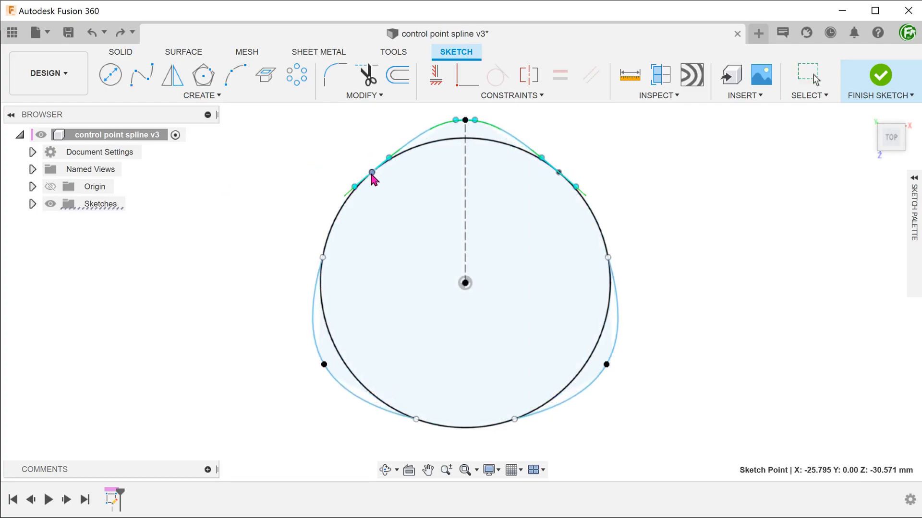
Drag spline fit points to show the patterned copies reshape together.
drag(371, 174, 376, 169)
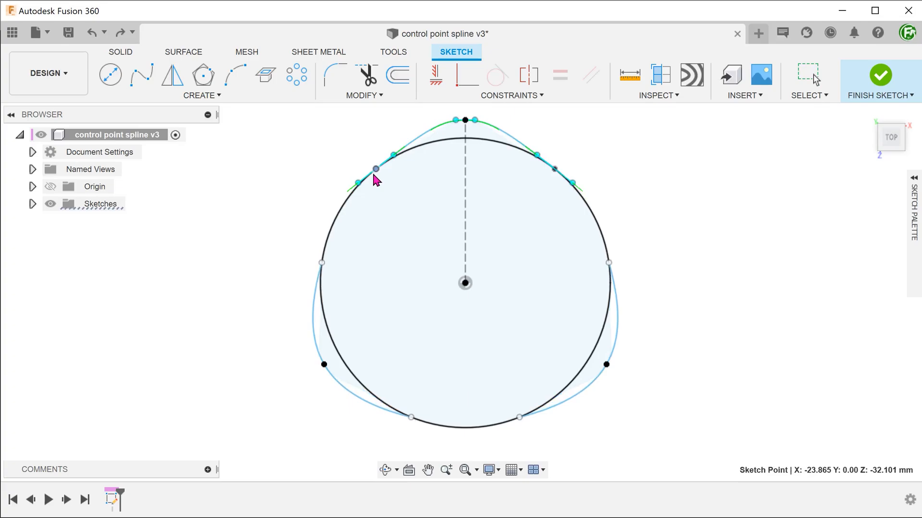
drag(375, 169, 385, 161)
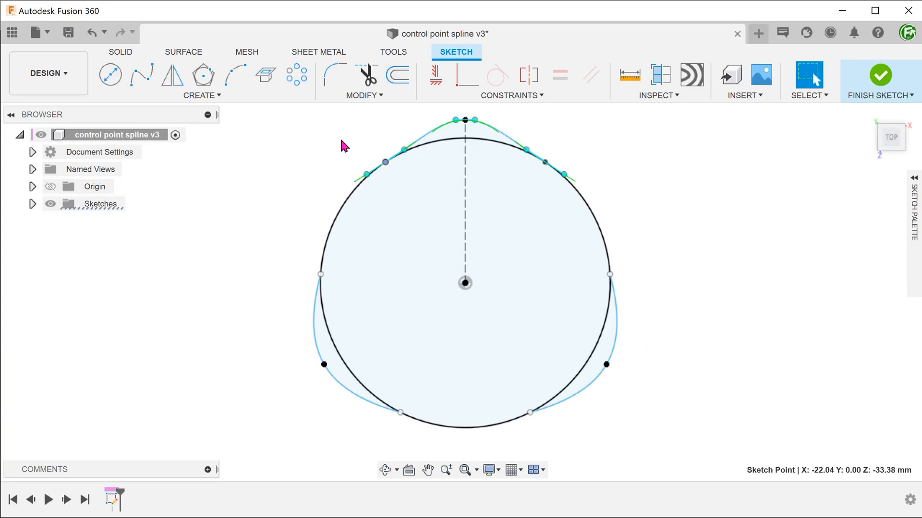
click(403, 151)
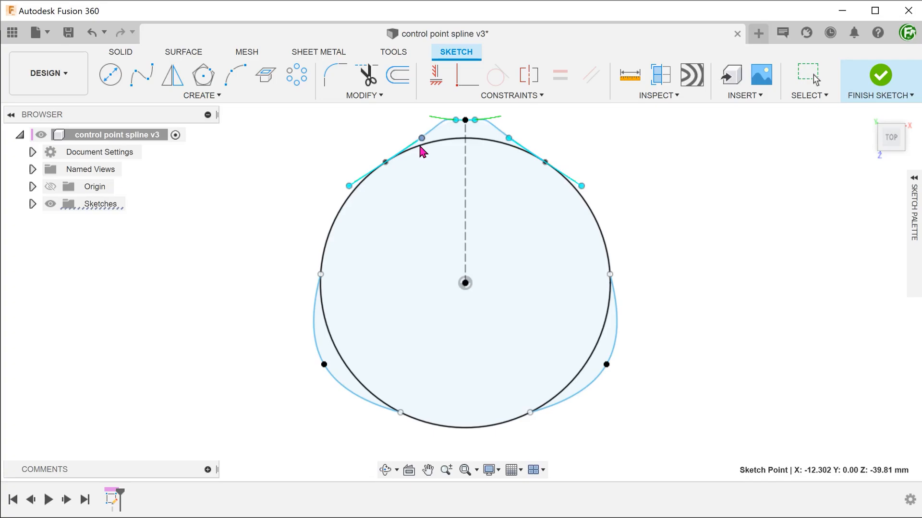
drag(420, 138, 432, 130)
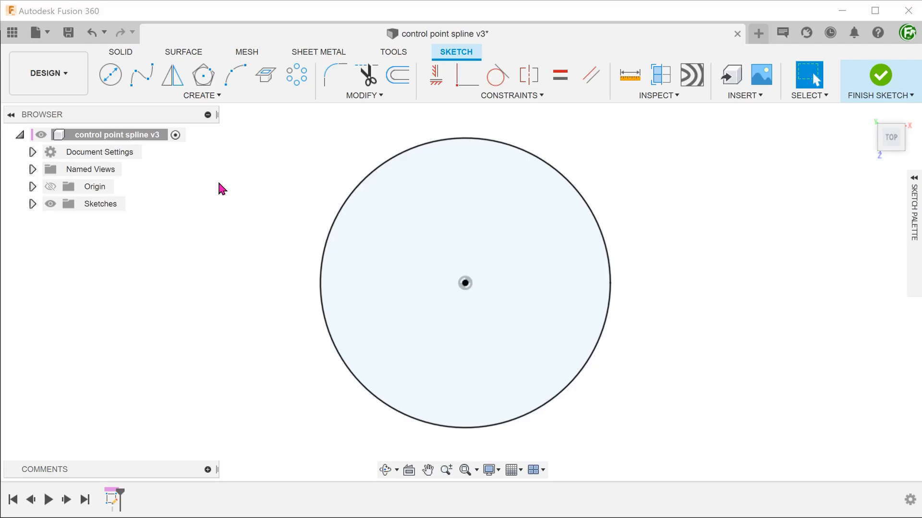
mouse_move(210, 182)
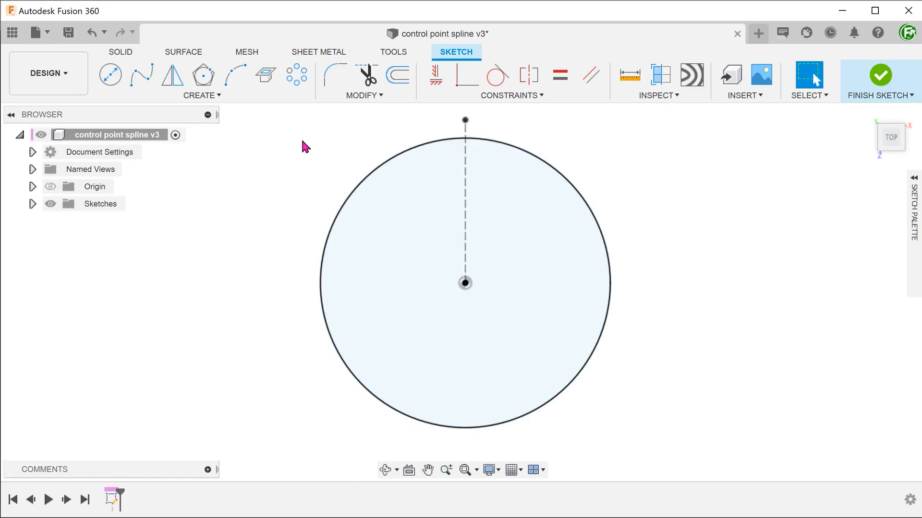
Draw a vertical construction line from the circle centre up past the circle.
click(201, 95)
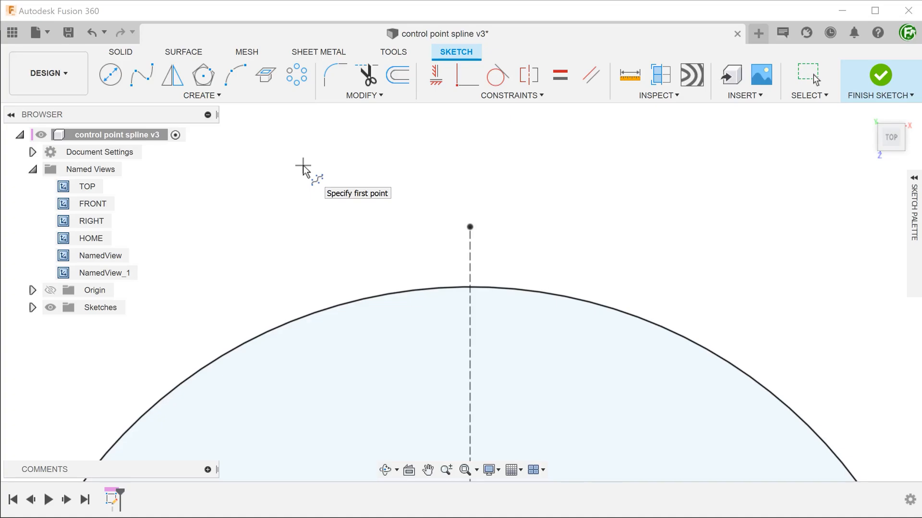
mouse_move(251, 211)
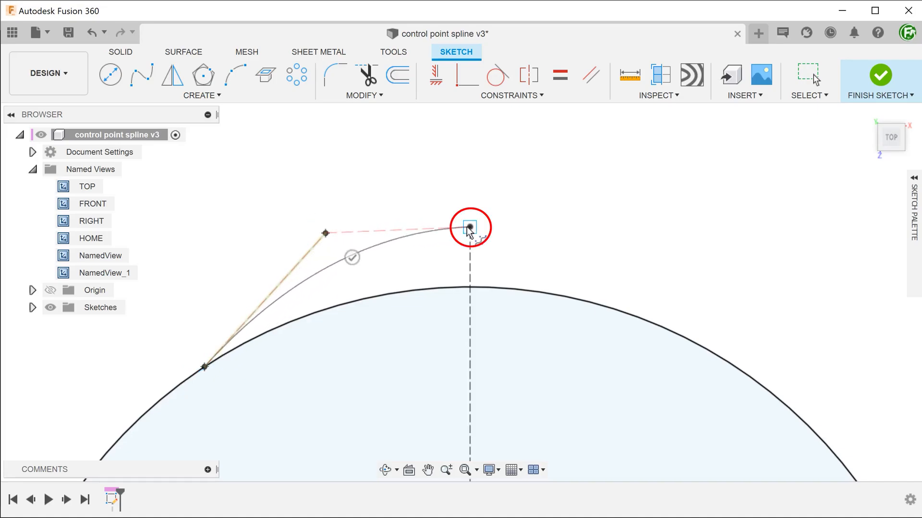
Place control points through the construction line's end and right of centre for the arching spline.
click(470, 228)
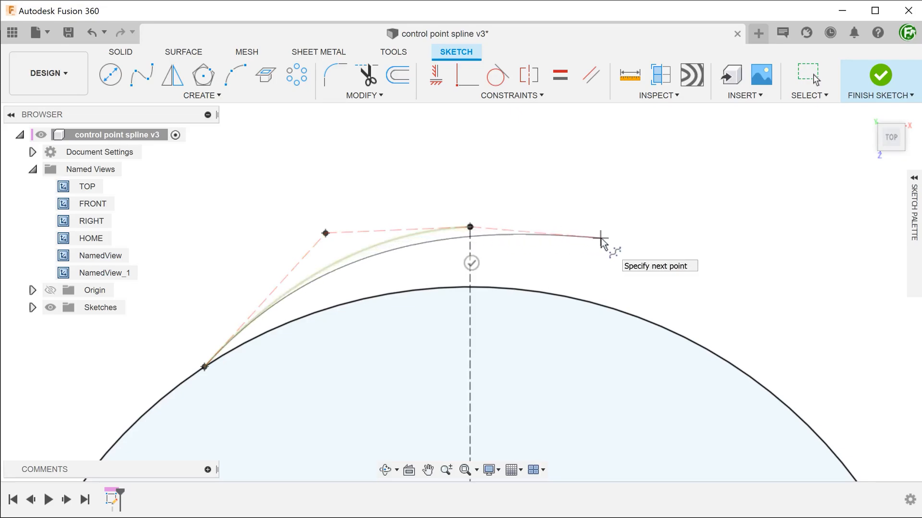
click(600, 239)
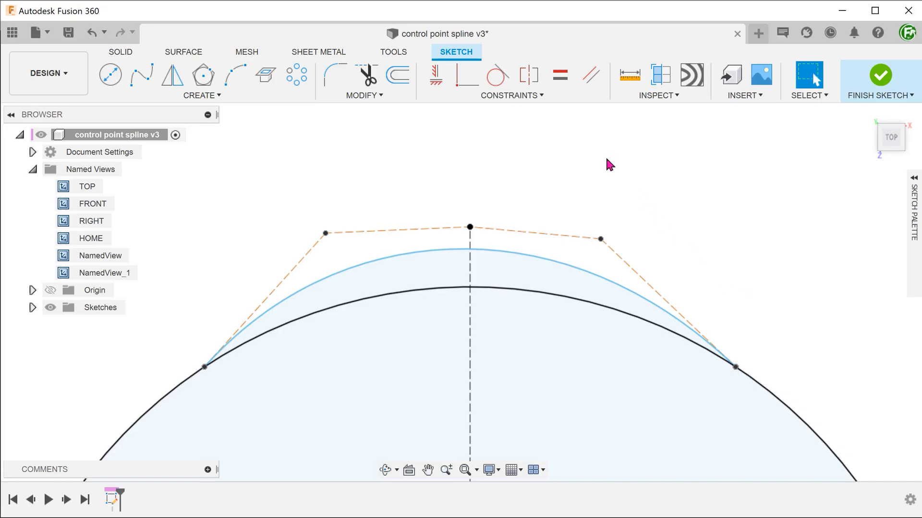
click(512, 95)
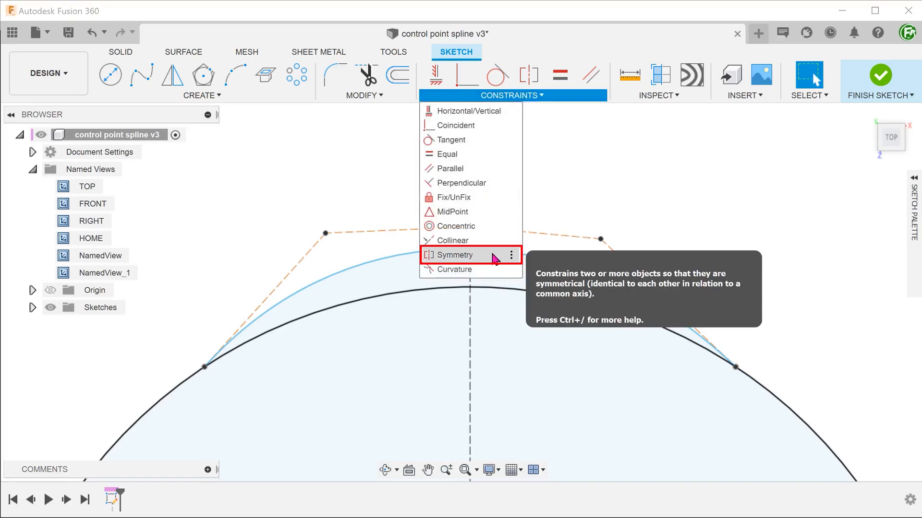
Apply Symmetry to the two side control points about the construction line and drag one to verify.
click(452, 254)
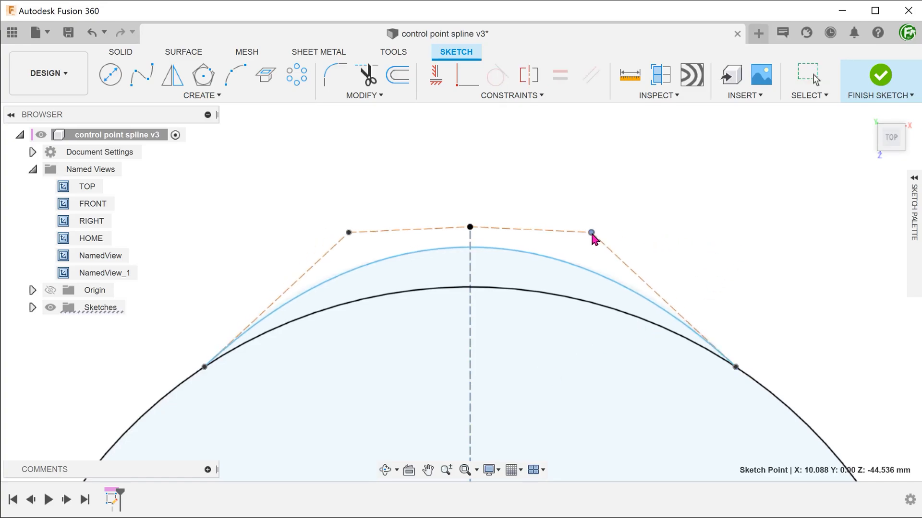
drag(590, 233, 680, 338)
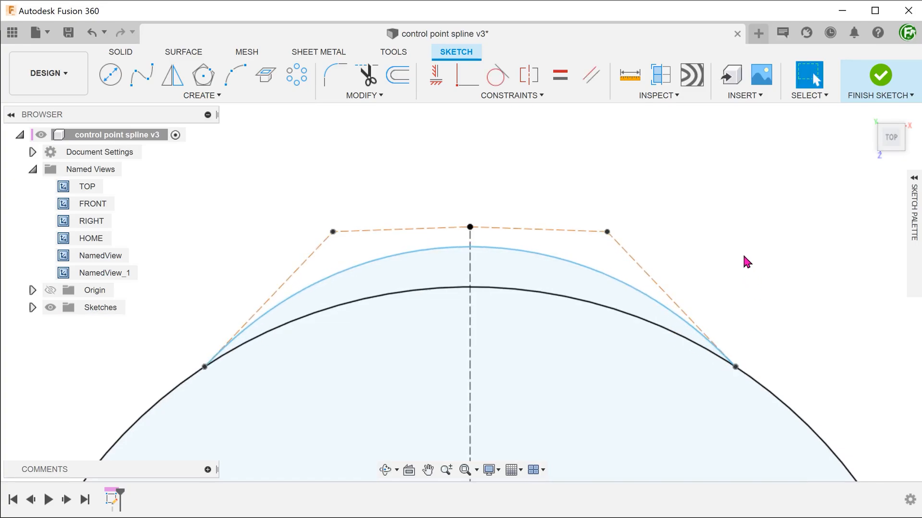
mouse_move(498, 75)
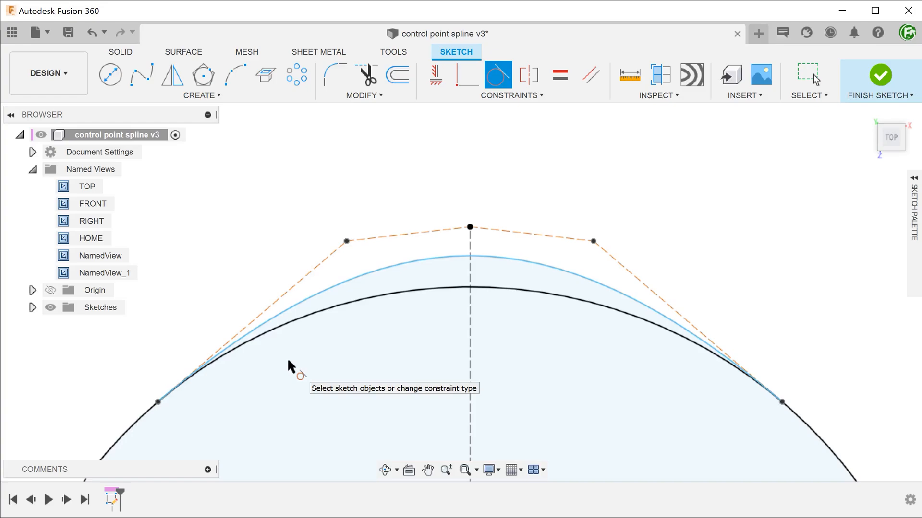
mouse_move(739, 403)
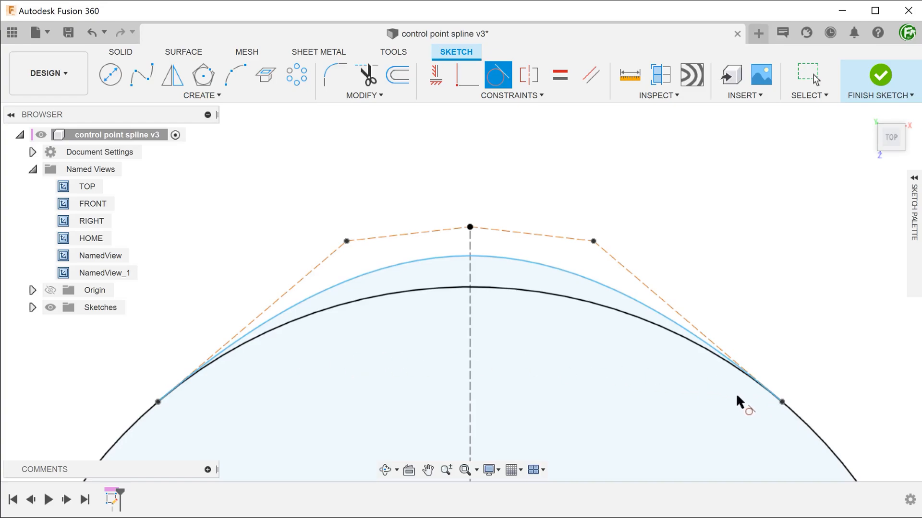
mouse_move(642, 400)
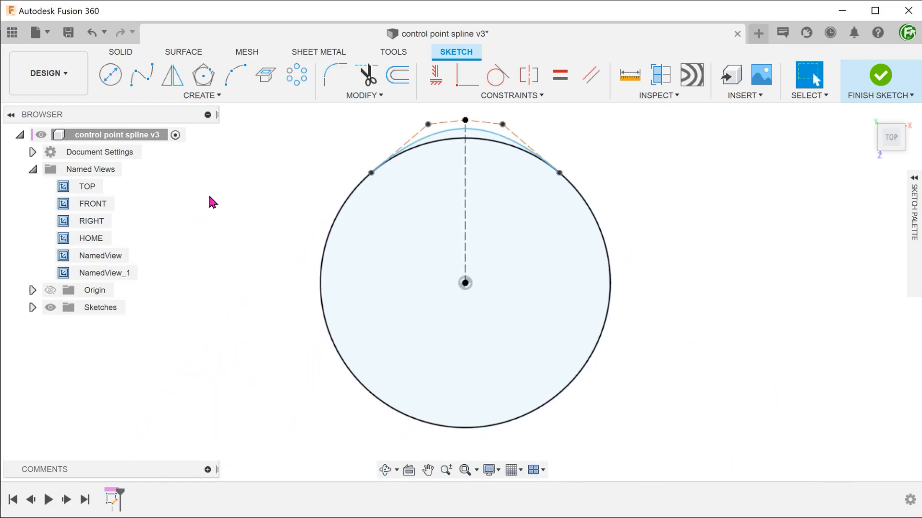
mouse_move(297, 75)
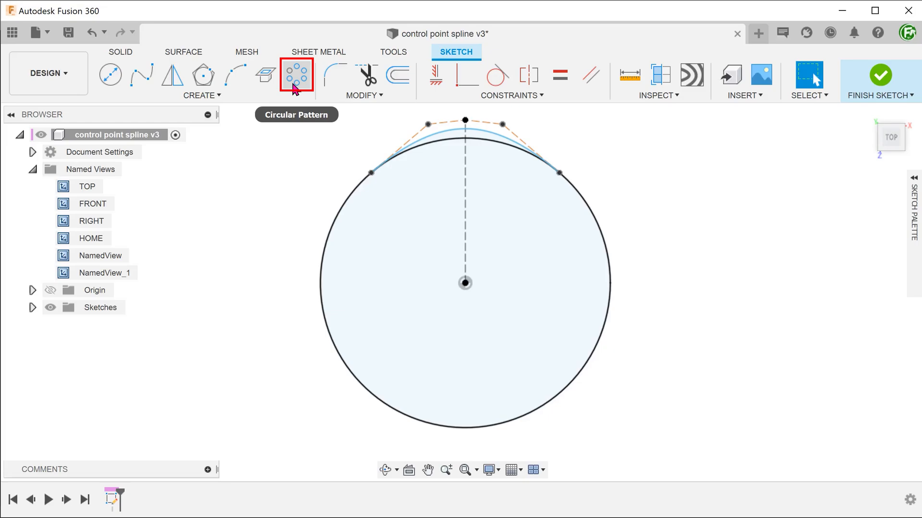
Start a circular pattern with the arched spline as the object.
click(296, 74)
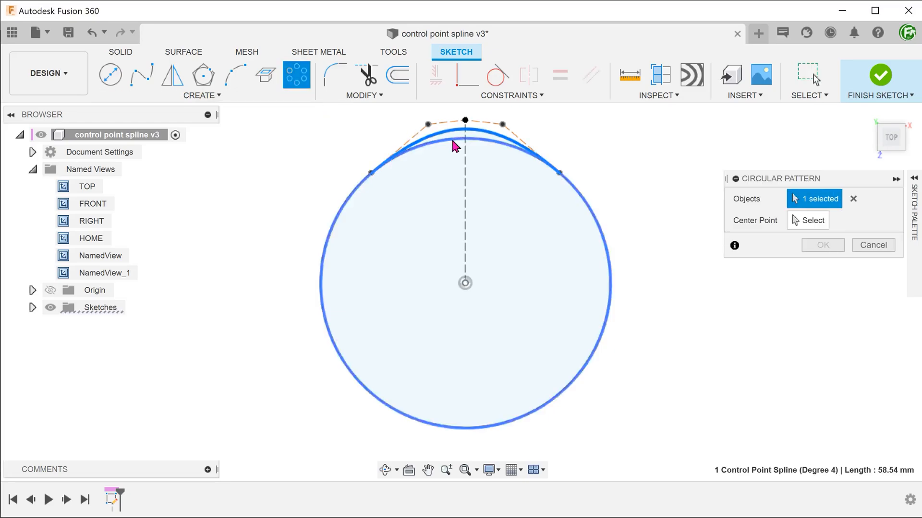
click(465, 283)
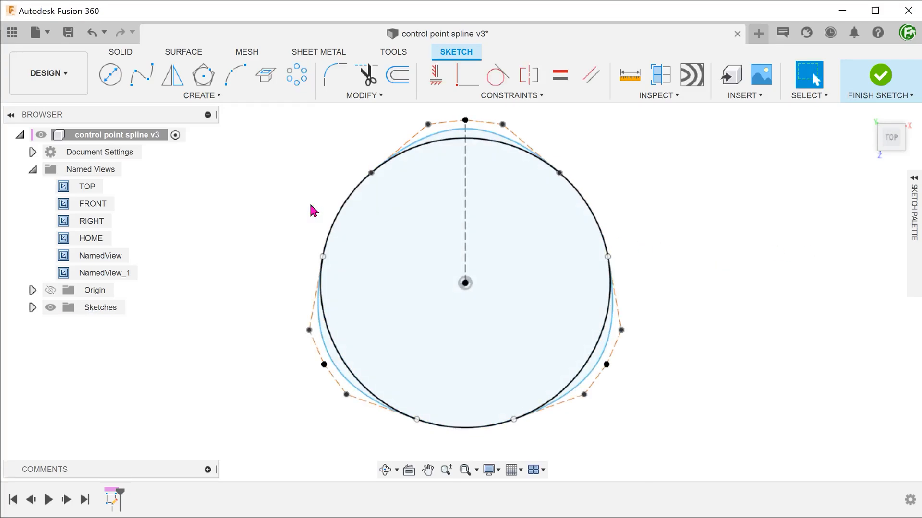
mouse_move(349, 153)
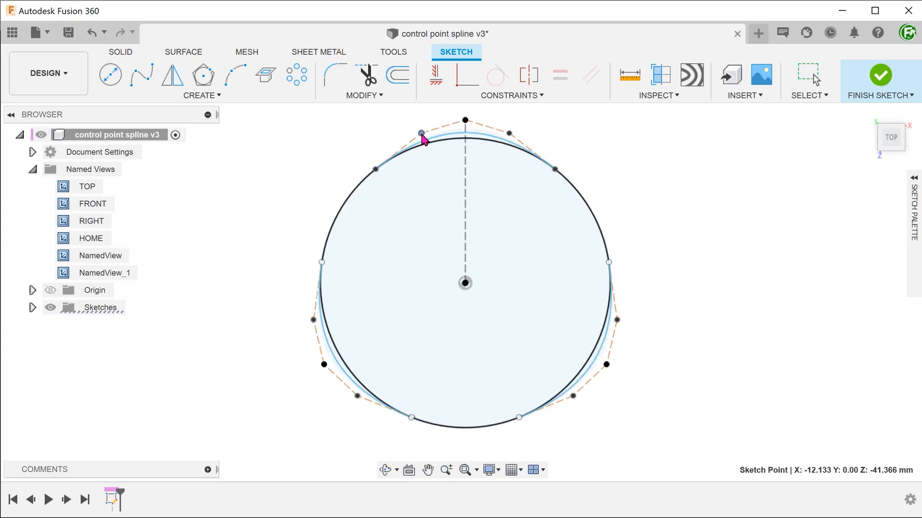
Drag the upper-left and upper-right control points until they sit balanced about the centre line.
drag(420, 135, 417, 130)
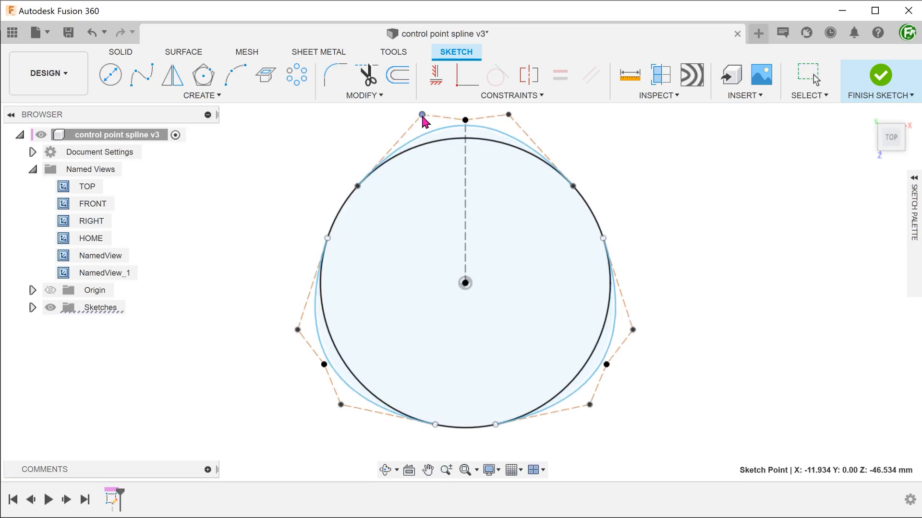
drag(421, 115, 424, 124)
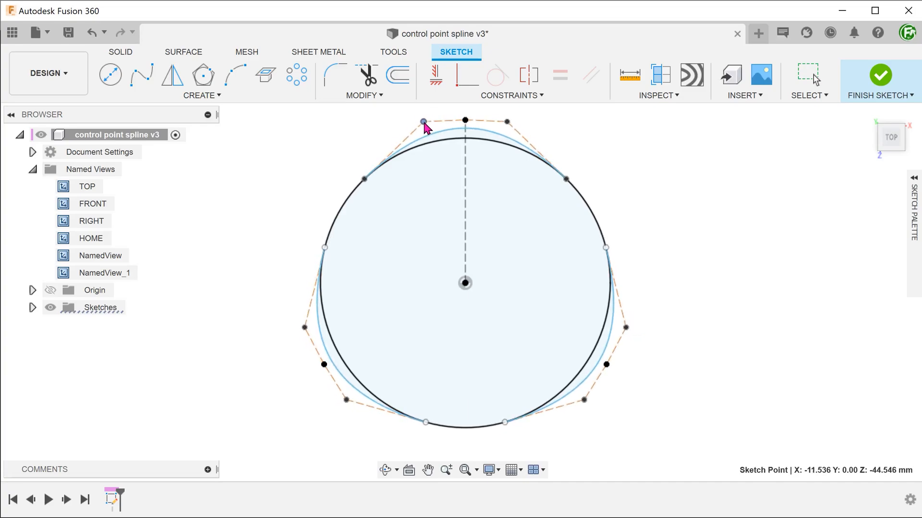
drag(422, 124, 507, 125)
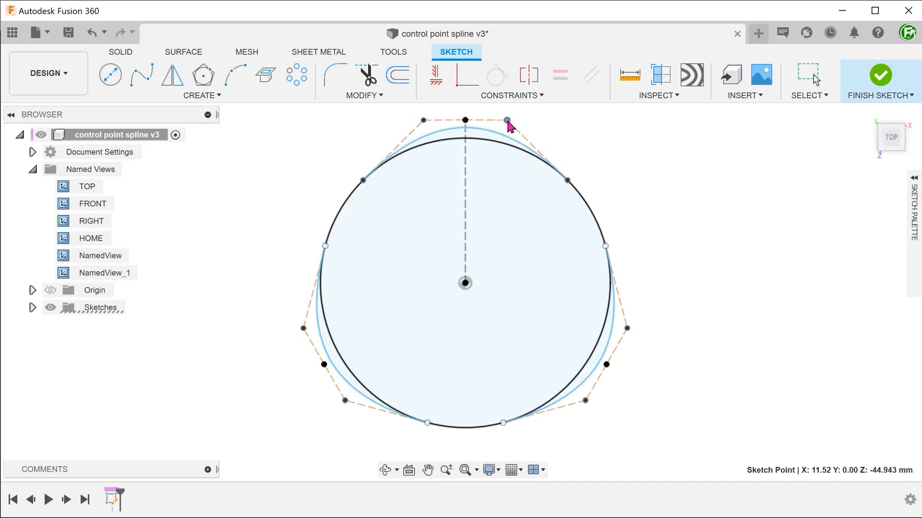
drag(506, 121, 510, 118)
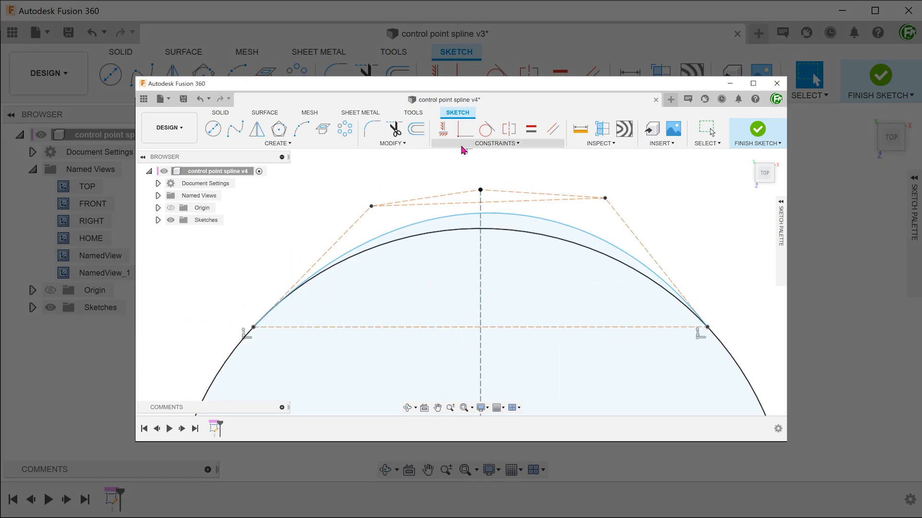
Apply Symmetry to the two upper control points and drag one so its mirror follows.
click(442, 130)
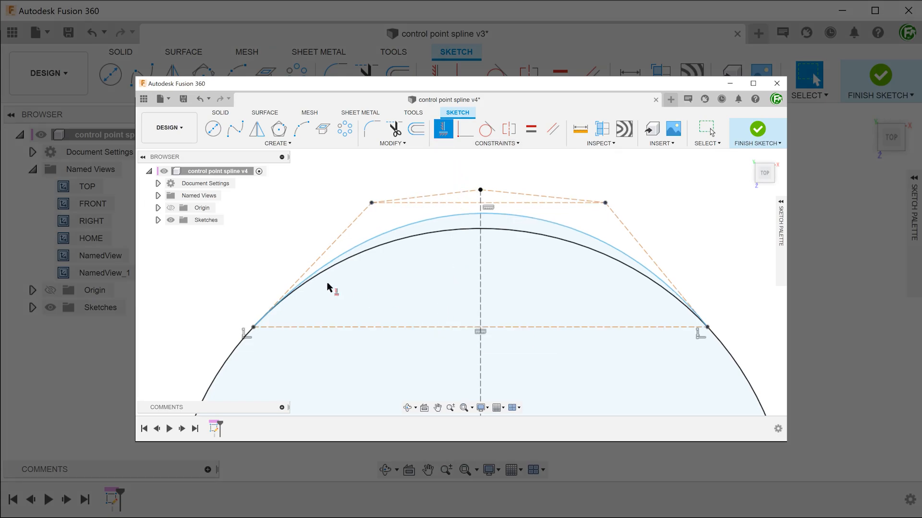
mouse_move(278, 268)
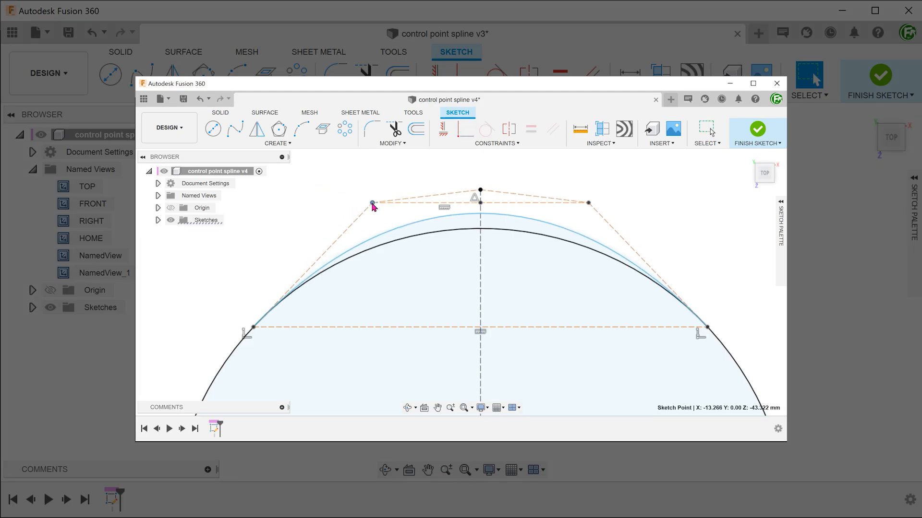
drag(371, 204, 346, 202)
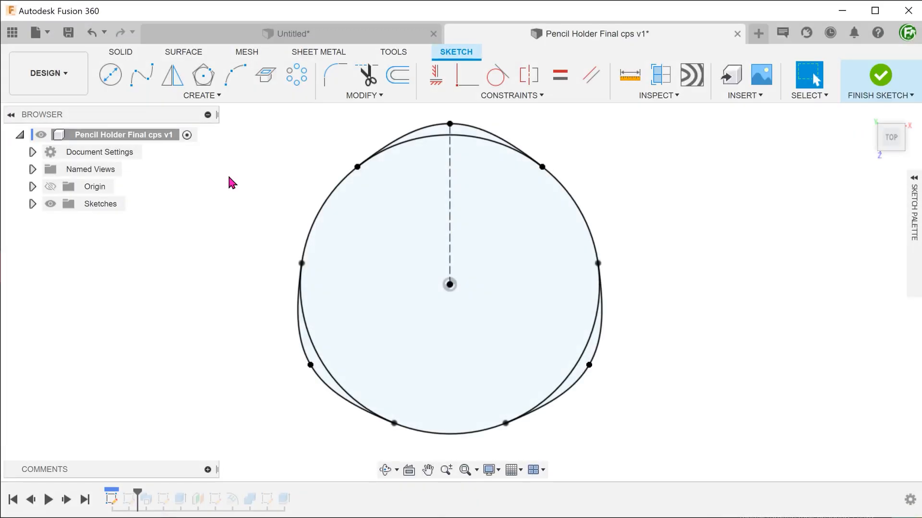
Delete the extra spline copy and extrude the circle profile -125 mm into a solid cylinder.
click(311, 352)
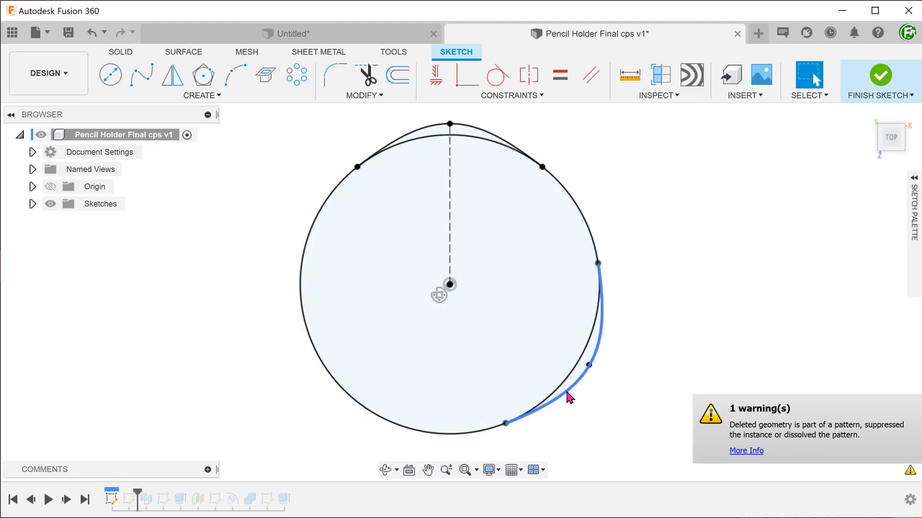
click(570, 396)
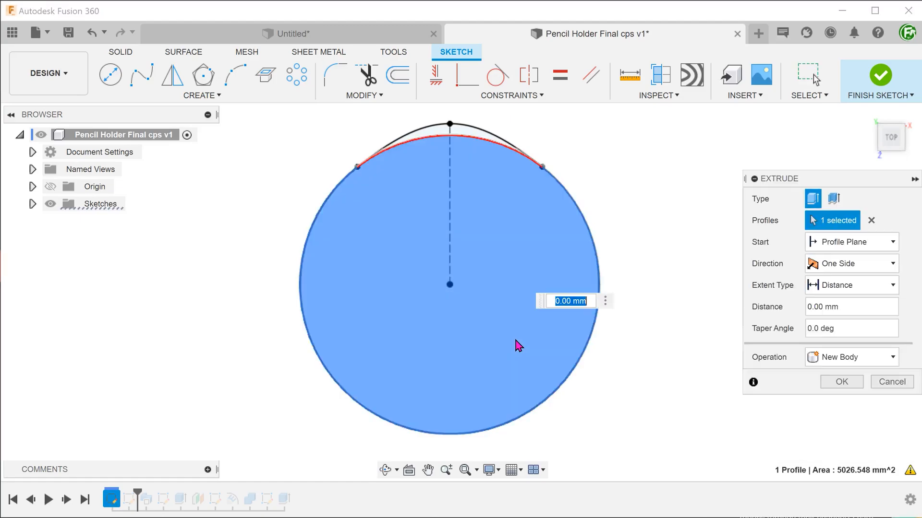
text(-125)
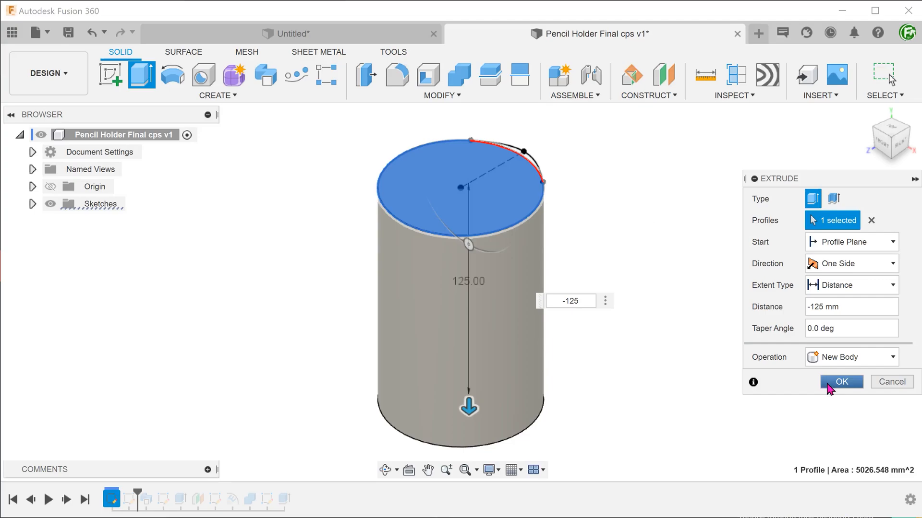
click(841, 381)
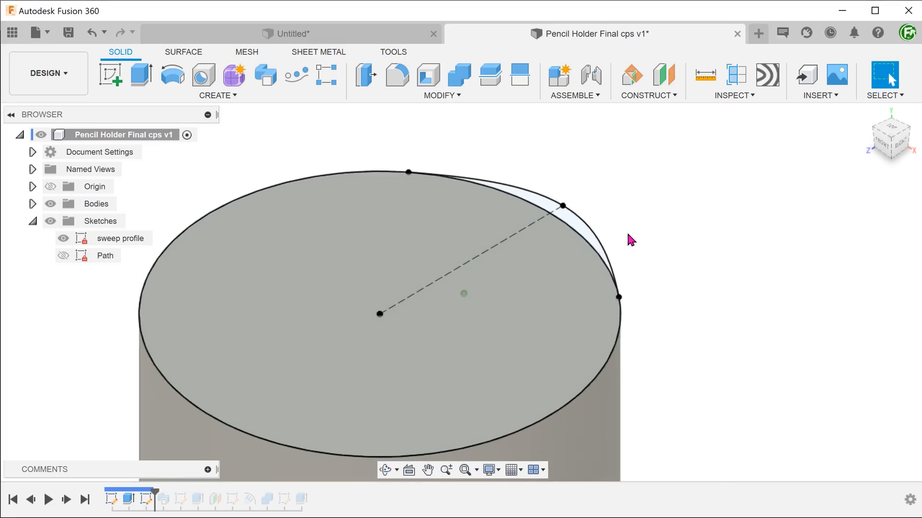
Sweep the small spline profile along the axis with 360 deg twist, joined to the body.
click(122, 238)
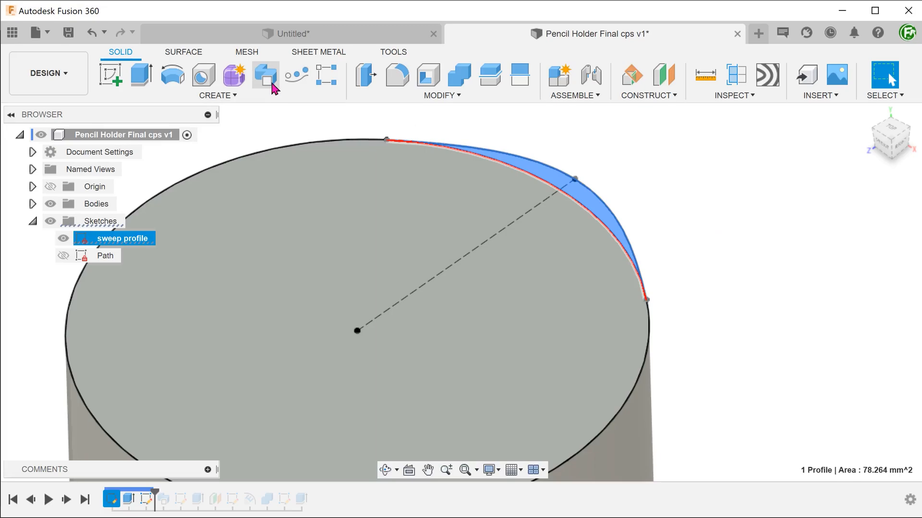
click(265, 76)
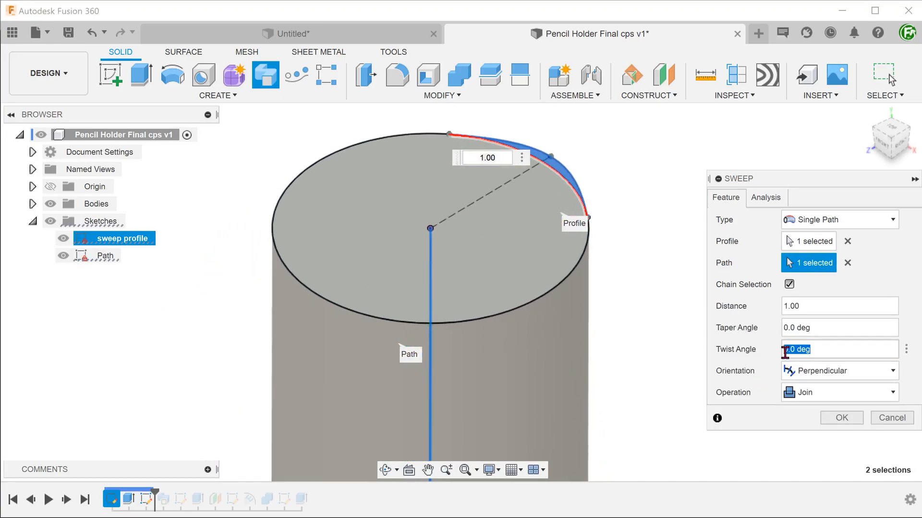
text(360)
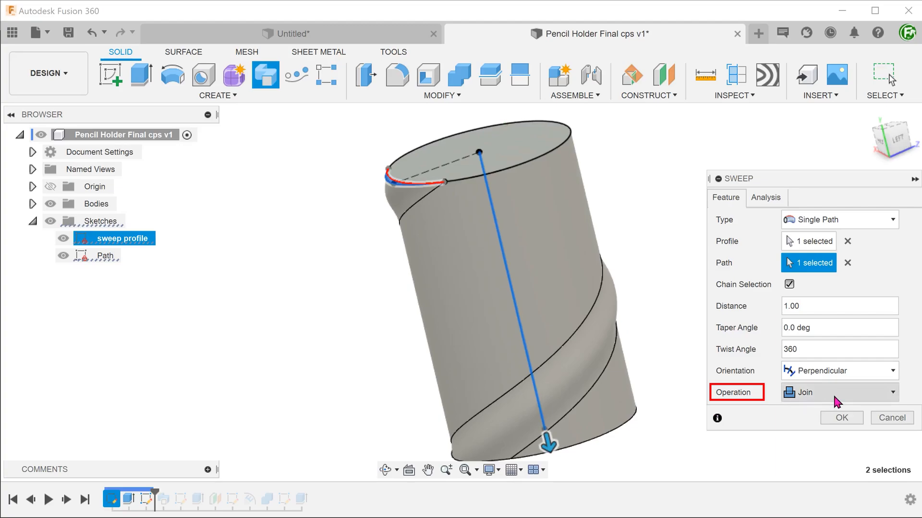
click(840, 418)
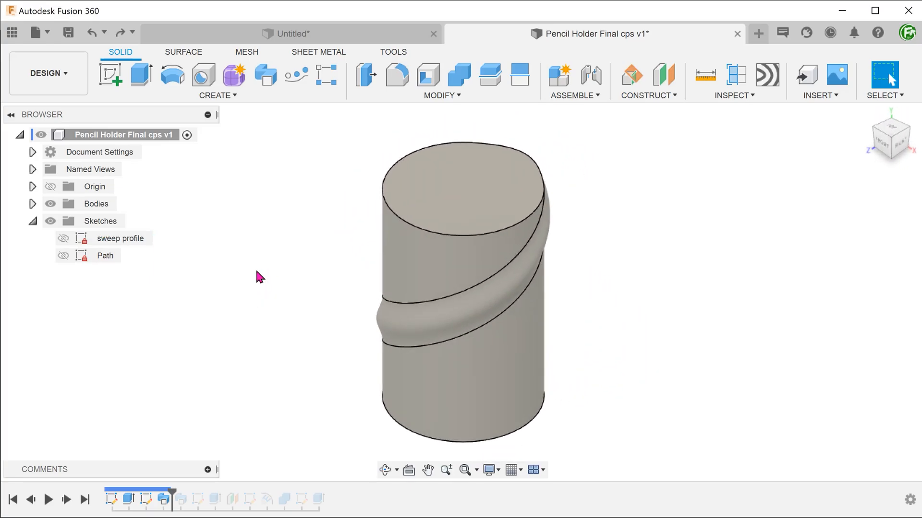
Circular-pattern the Sweep feature three identical times about the cylinder's central axis.
click(216, 95)
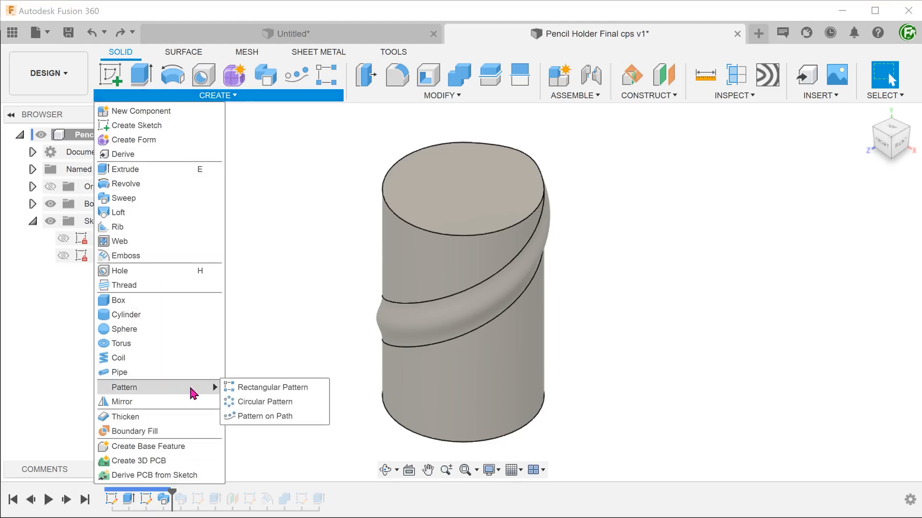
mouse_move(262, 401)
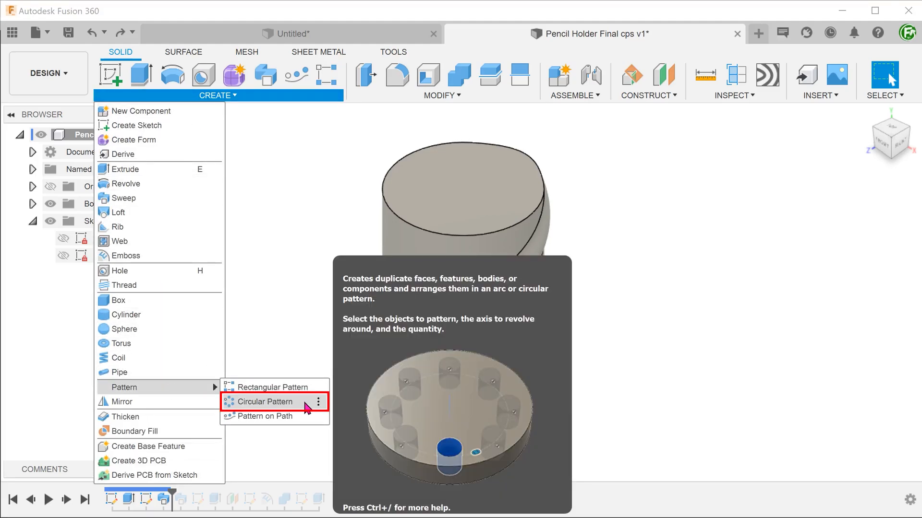
click(262, 401)
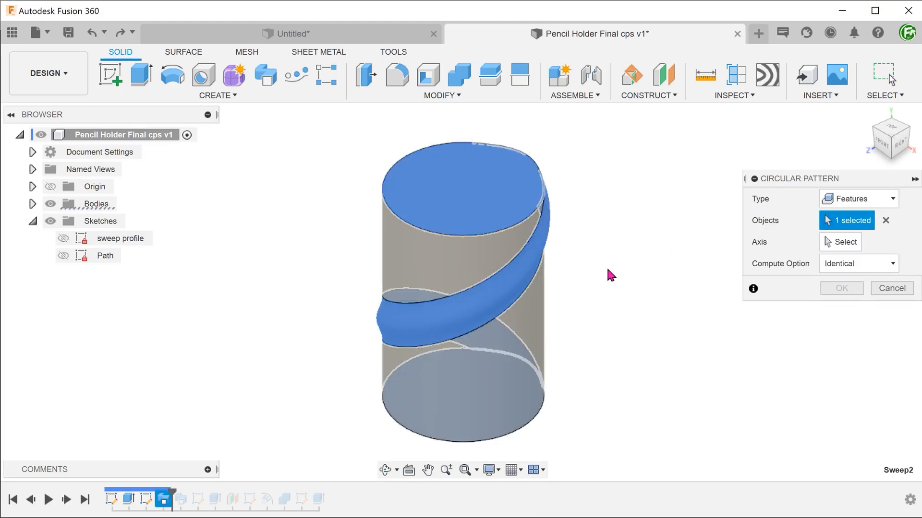
click(844, 242)
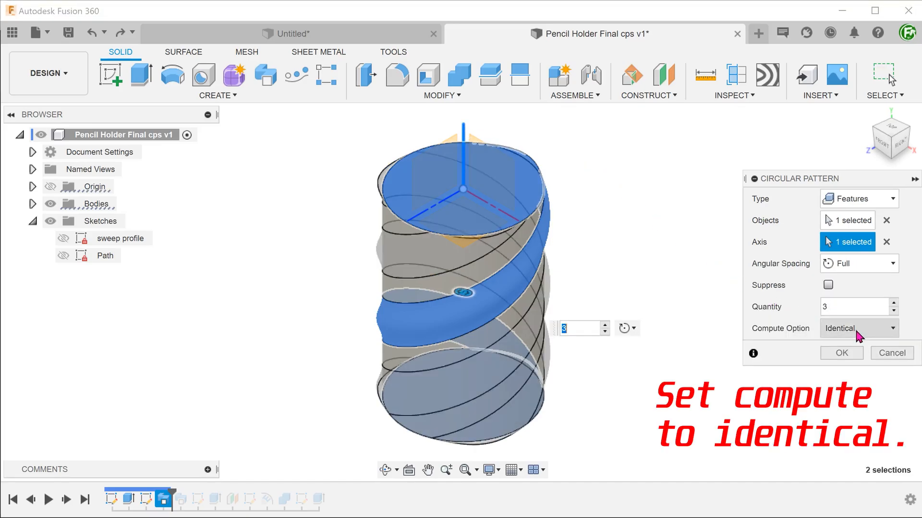
click(840, 352)
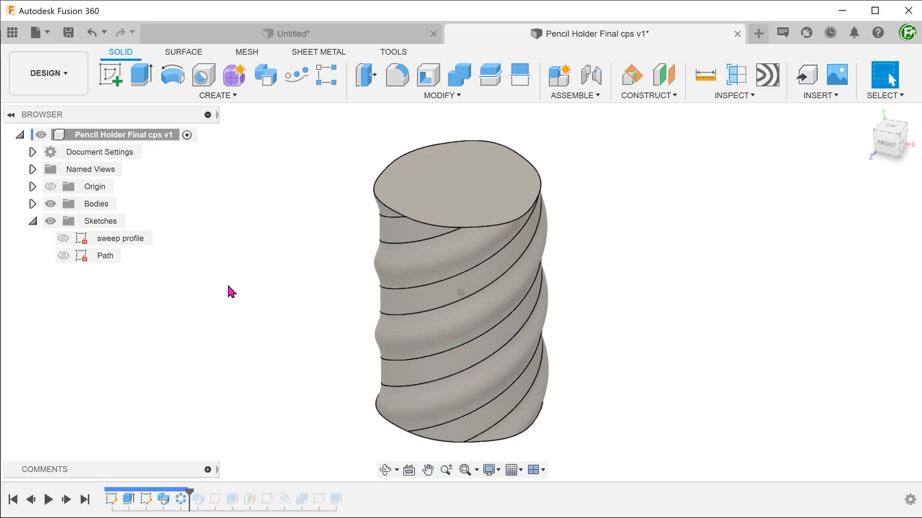